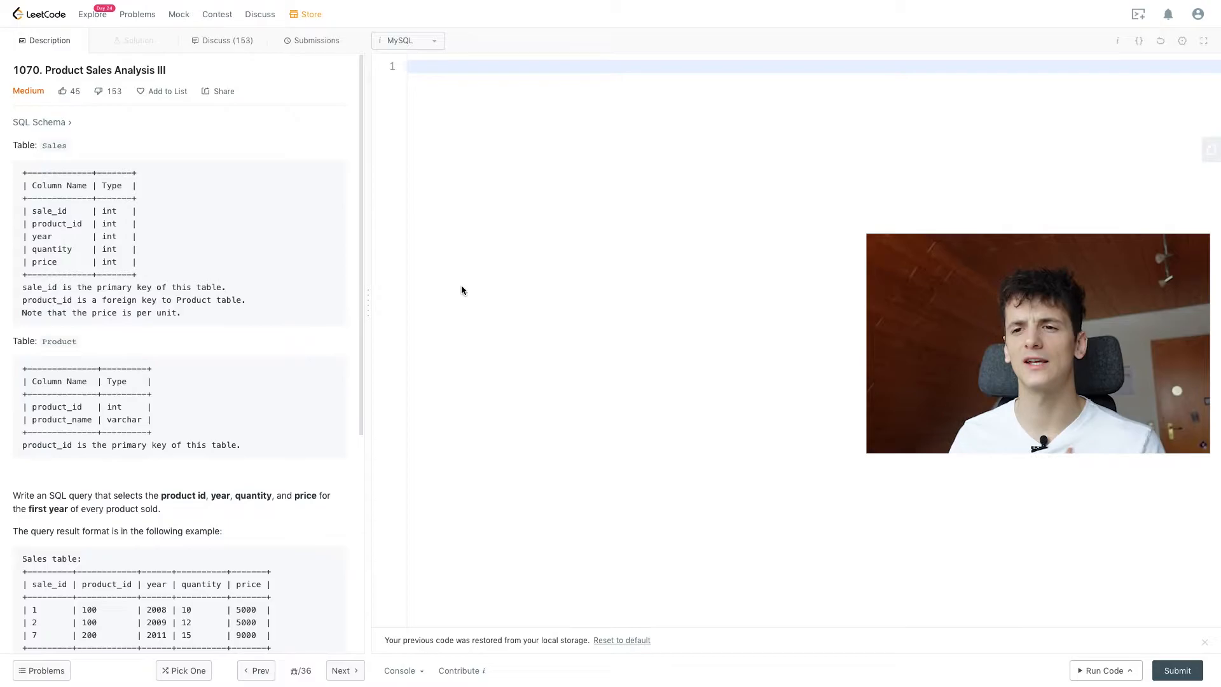
- Write SELECT product_id, year, quantity, price FROM Sales and run it on the example
{"action": "scroll", "scroll_direction": "down", "scroll_amount": 3}
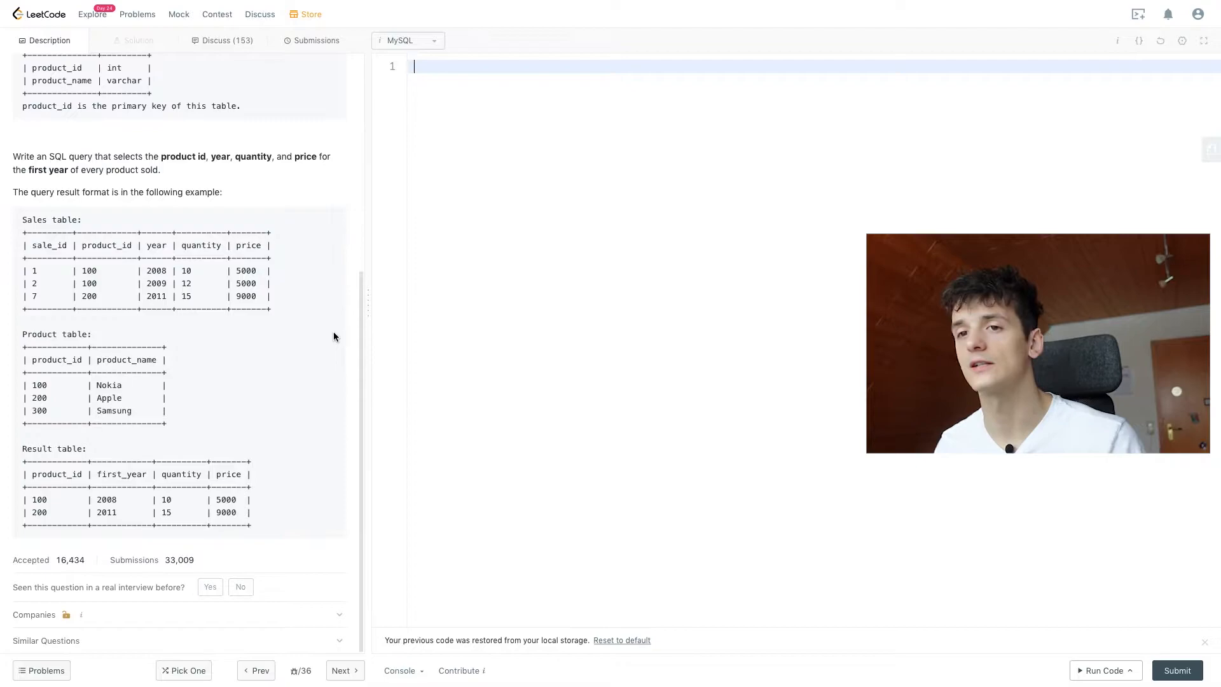
{"action": "type", "text": "SELE"}
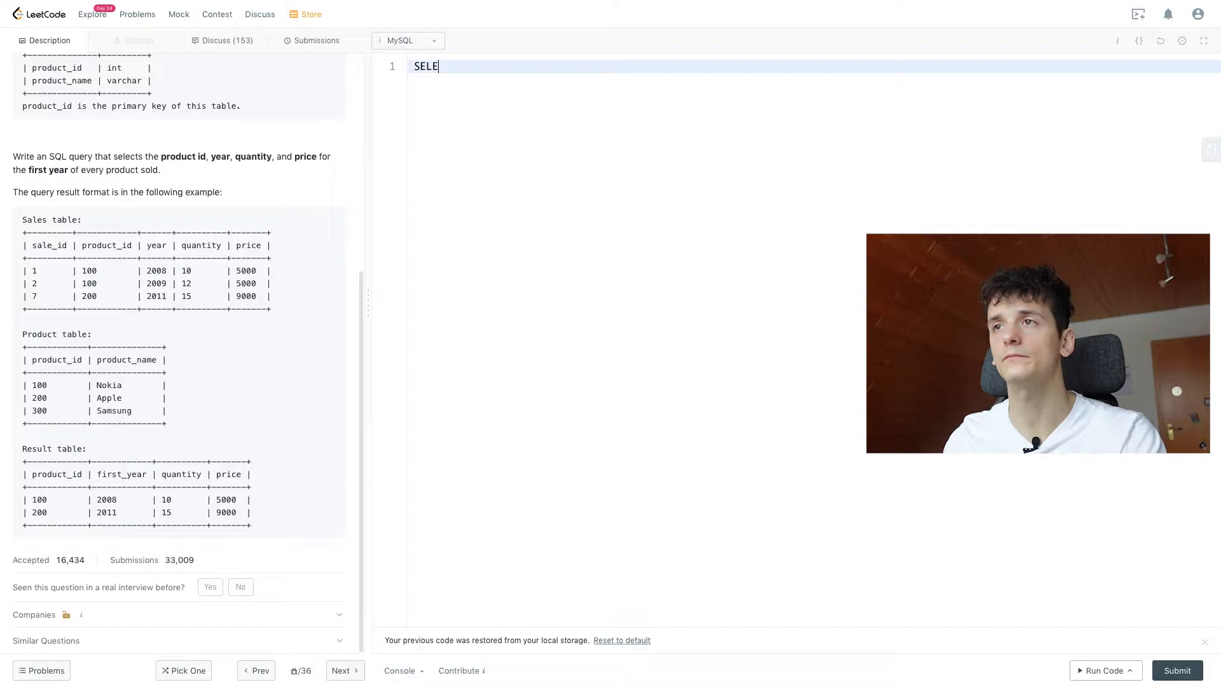
{"action": "type", "text": "CT product_id, yea"}
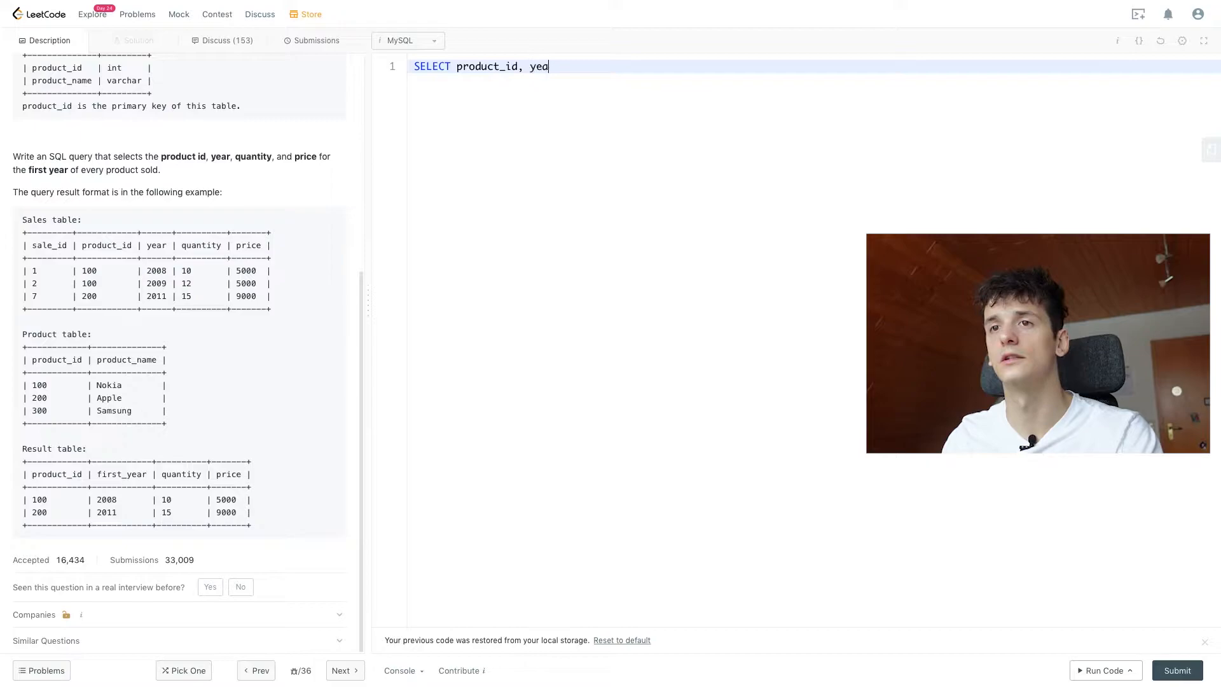
{"action": "type", "text": "r, quantity, price fR"}
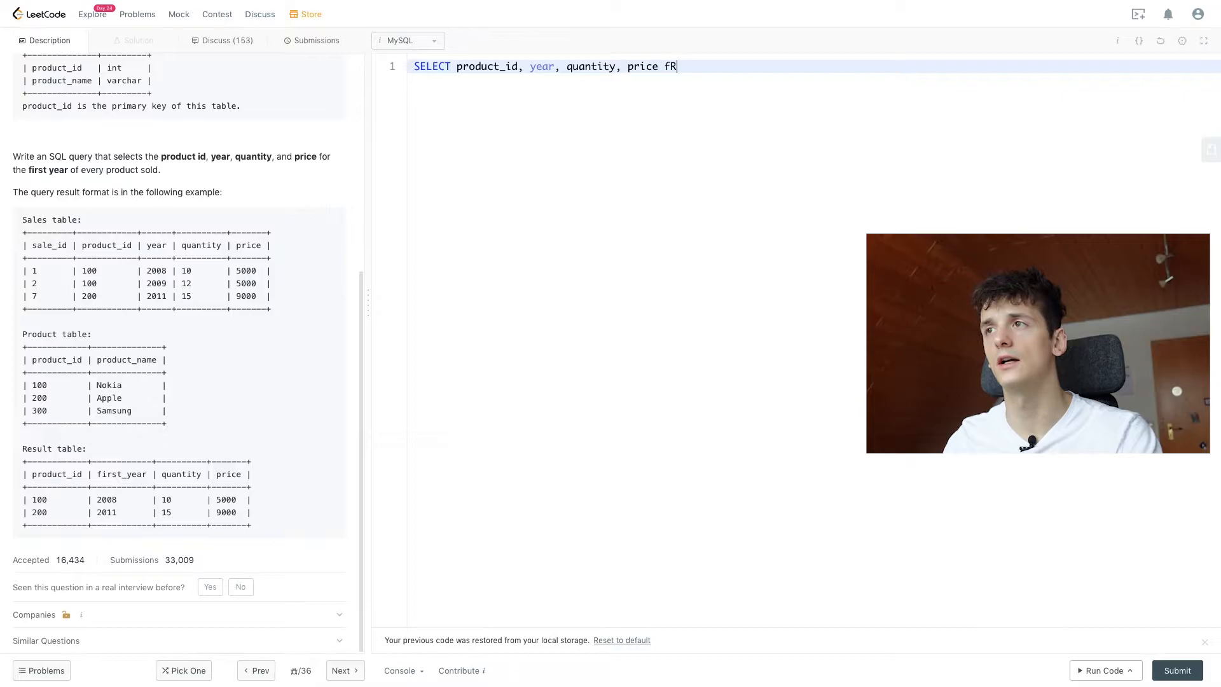
{"action": "left_click", "coordinate": [1104, 670]}
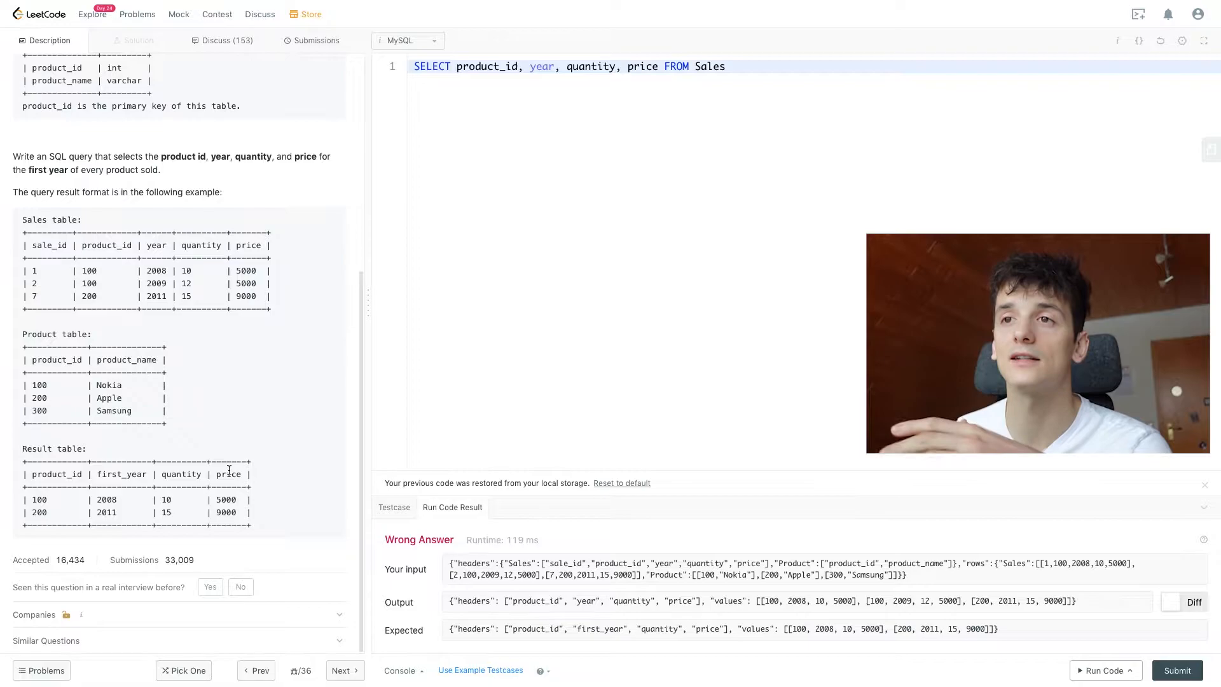
- Review the Wrong Answer output against product 100's 2009 row and begin a WHERE line
{"action": "double_click", "coordinate": [156, 270]}
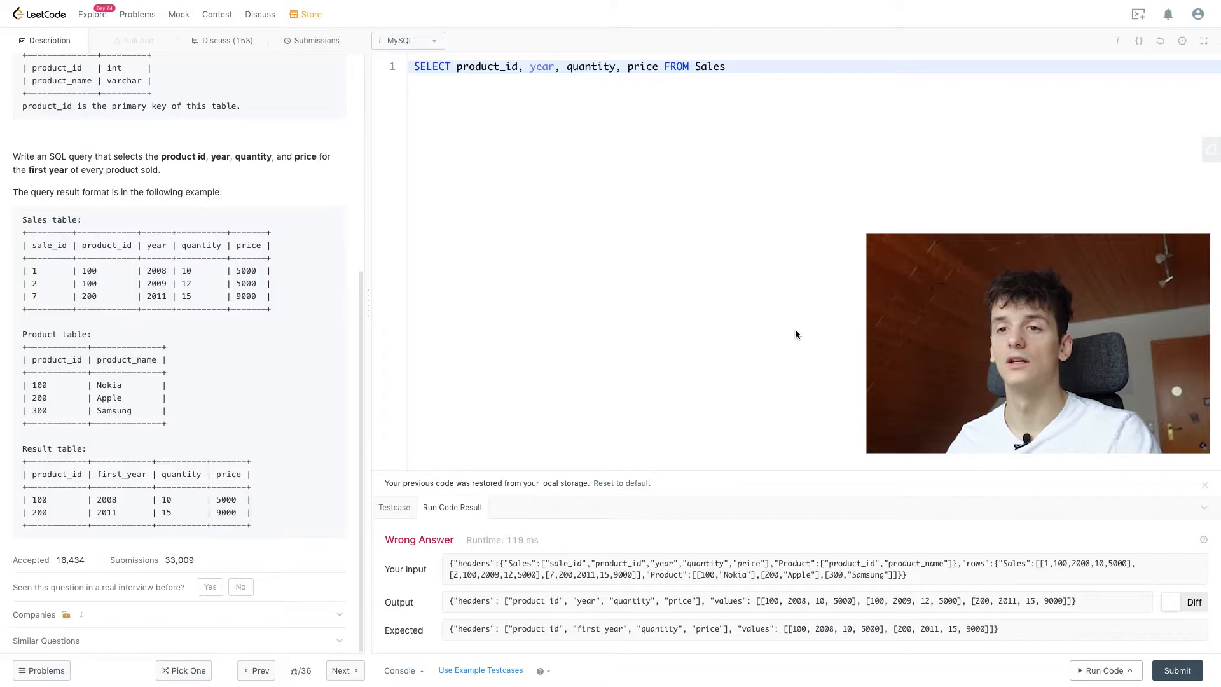
{"action": "mouse_move", "coordinate": [782, 607]}
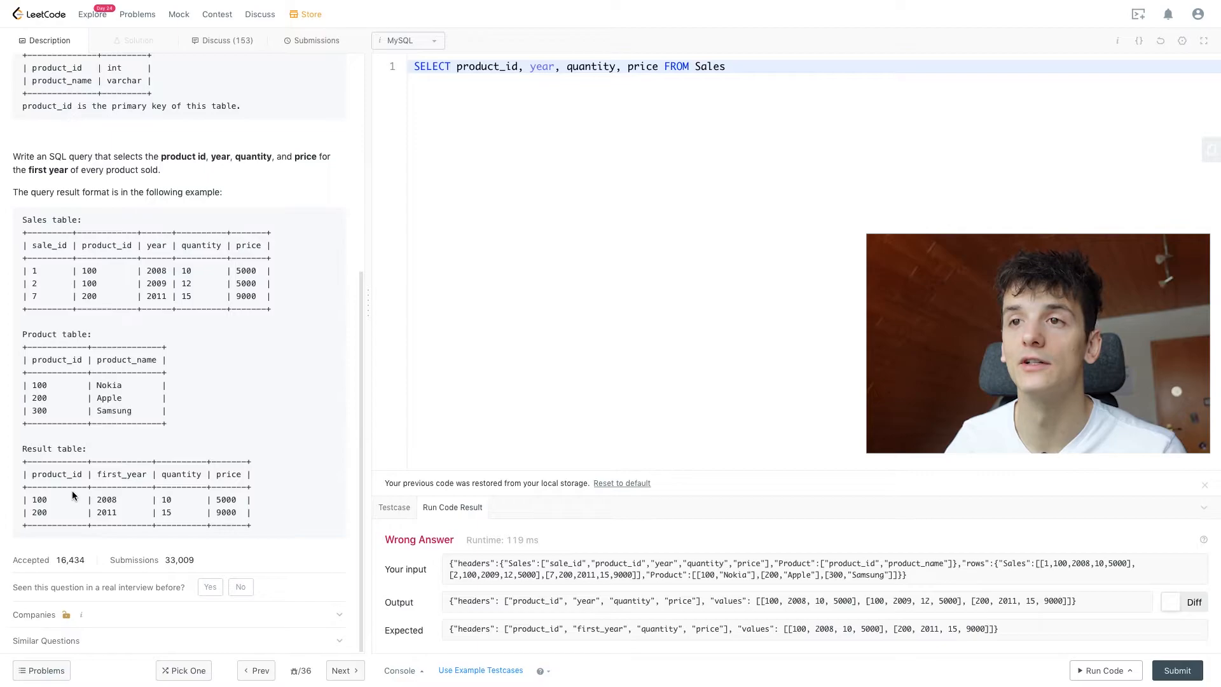
{"action": "double_click", "coordinate": [156, 283]}
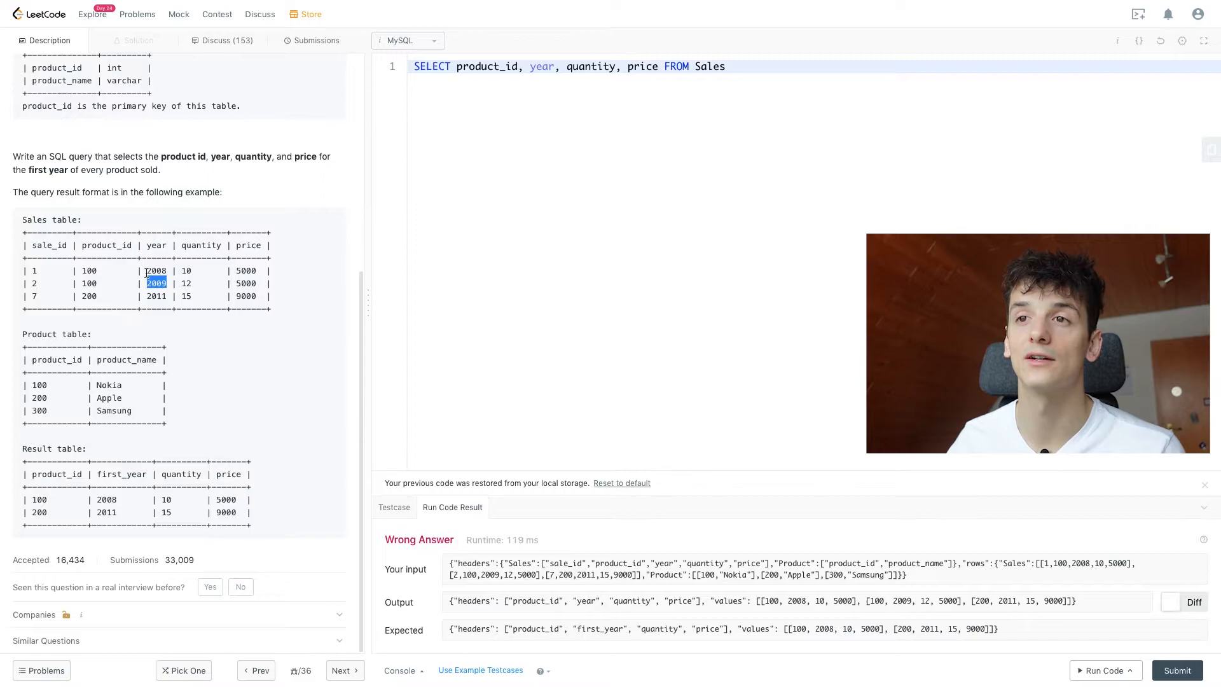
{"action": "left_click", "coordinate": [726, 66]}
{"action": "type", "text": "WHERE"}
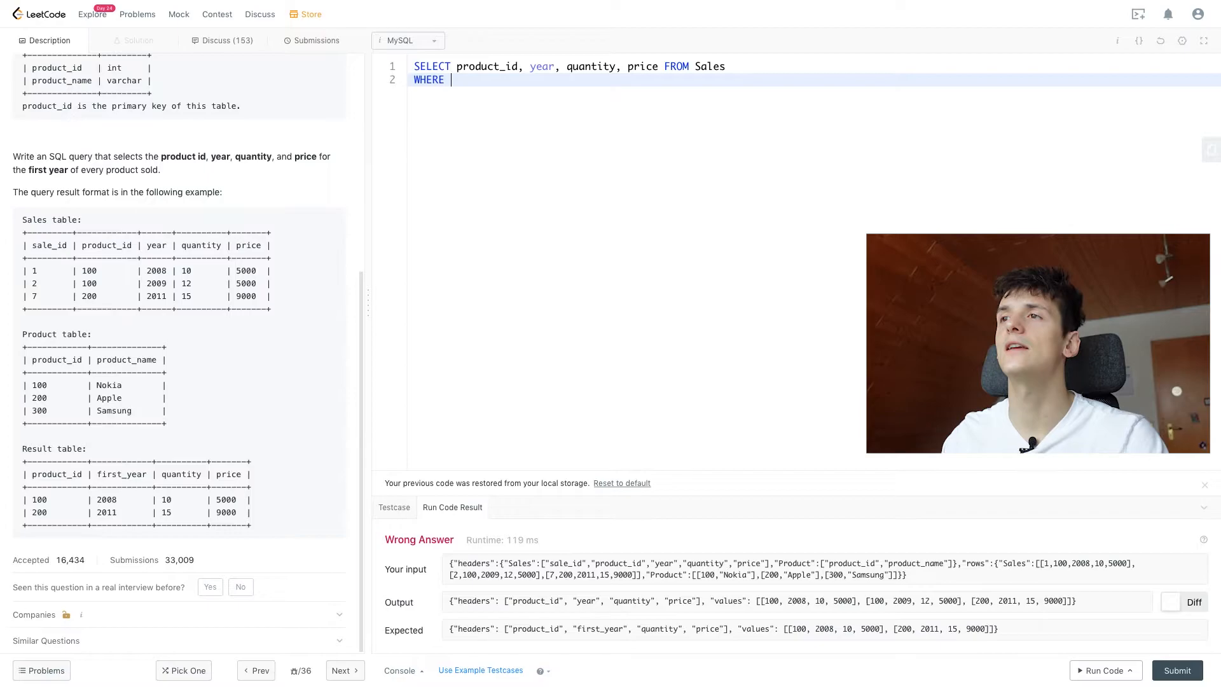
- Write the WHERE condition (product_id, year) IN (...) with an empty subquery
{"action": "type", "text": "product_id,"}
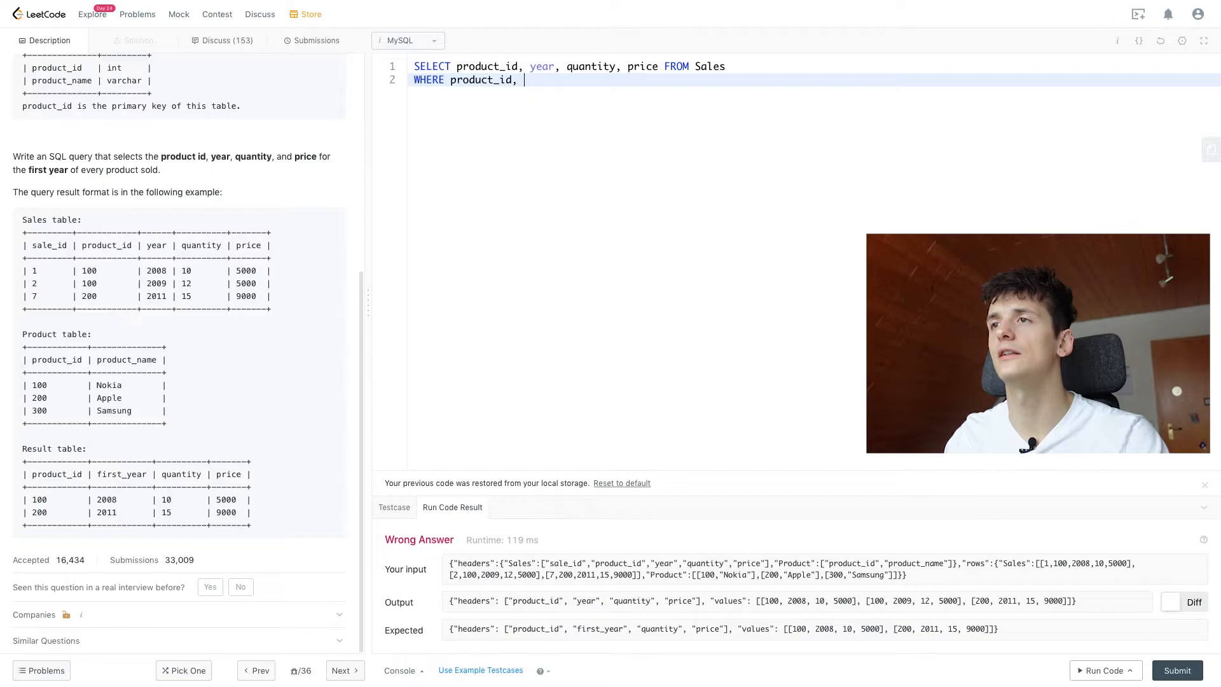
{"action": "type", "text": "(product_id, year) IN"}
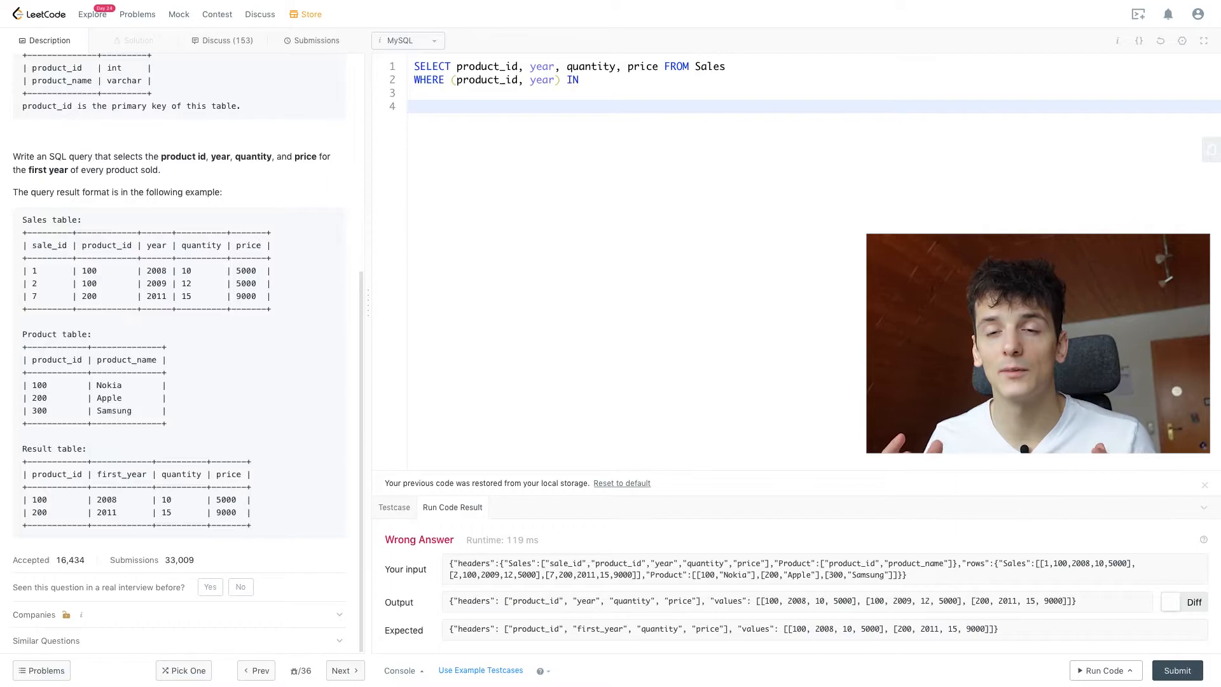
{"action": "type", "text": "()"}
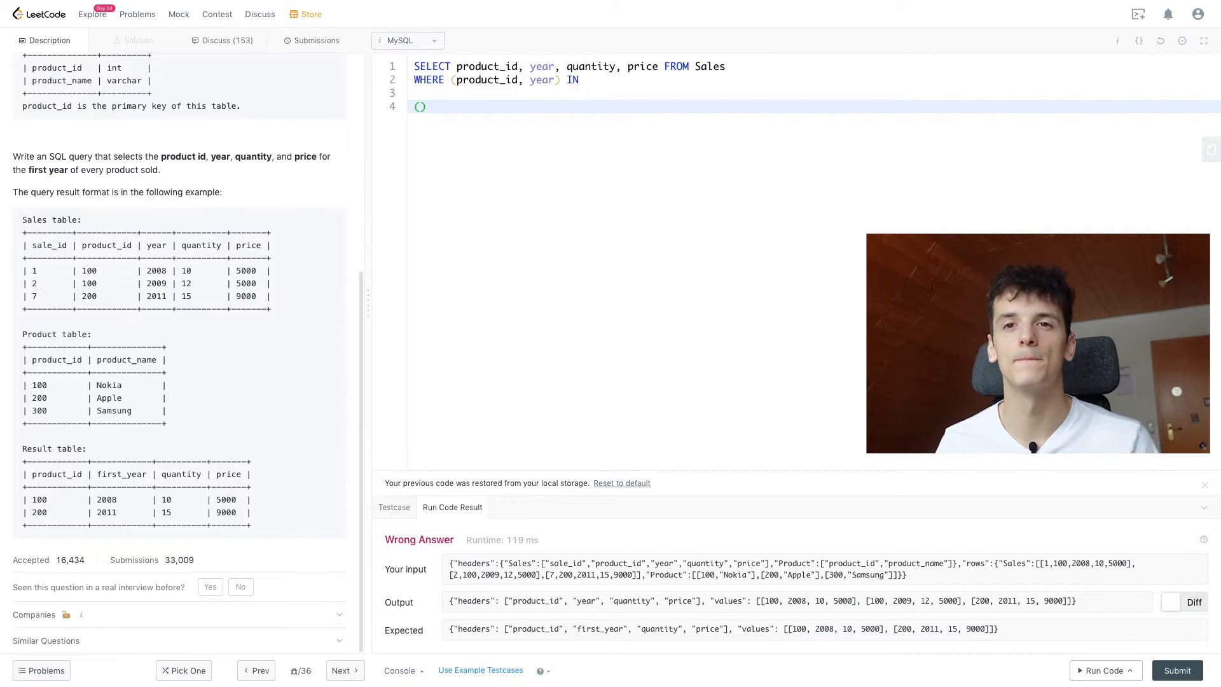
- Fill the subquery: SELECT product_id, MIN(year) AS year FROM Sales GROUP BY product_id
{"action": "type", "text": "SELECT"}
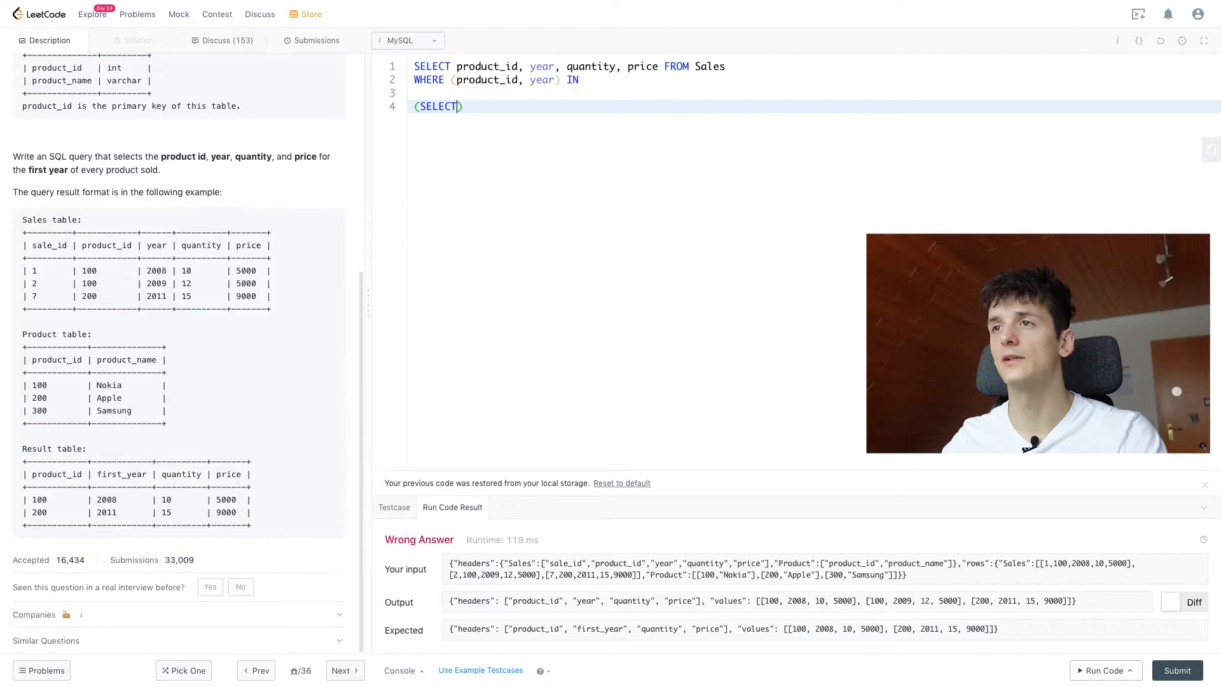
{"action": "type", "text": "product_id, MIN"}
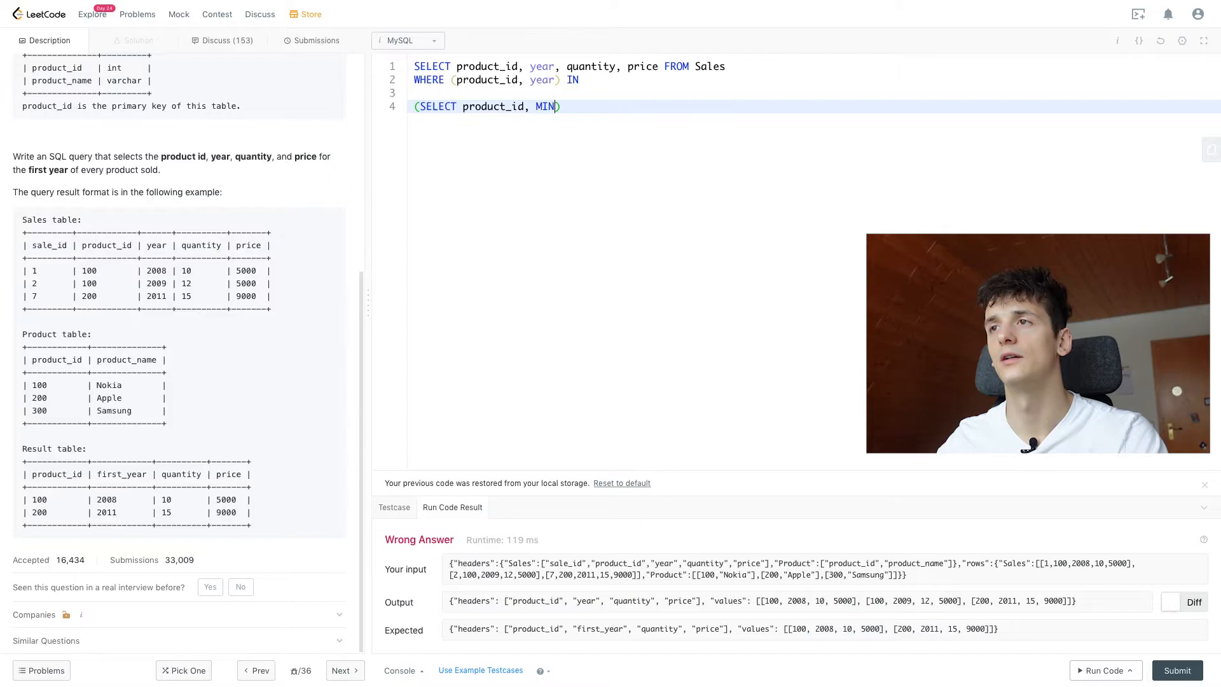
{"action": "type", "text": "(year)"}
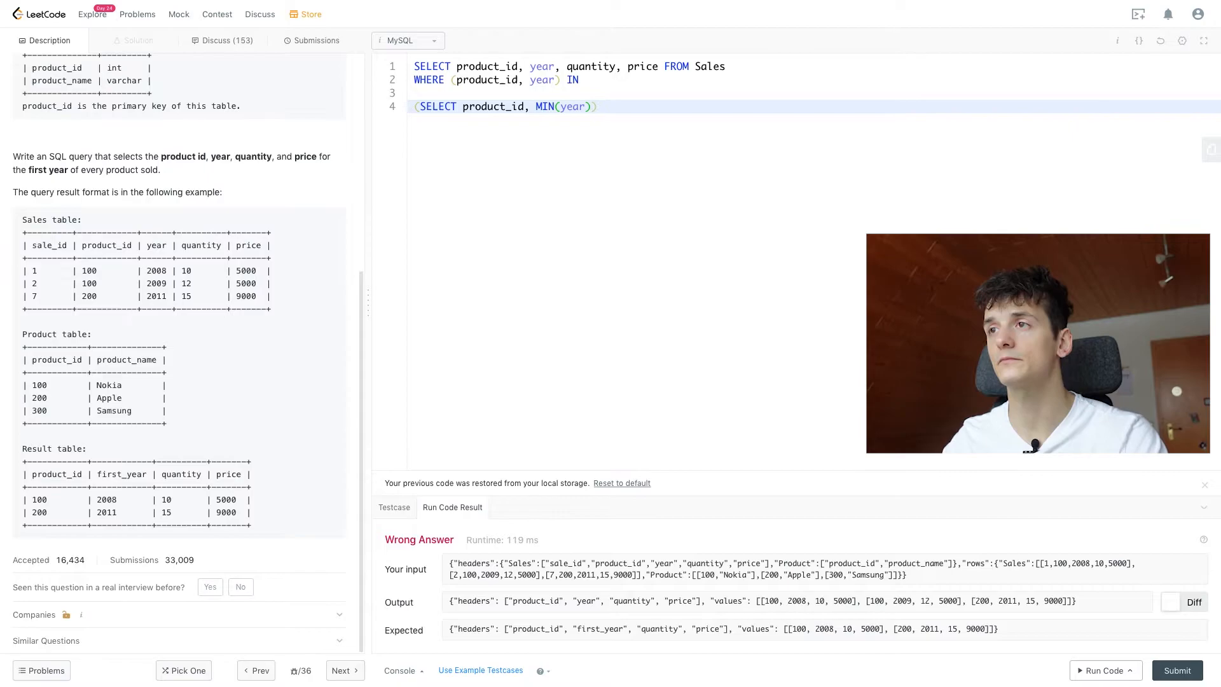
{"action": "type", "text": "AS y"}
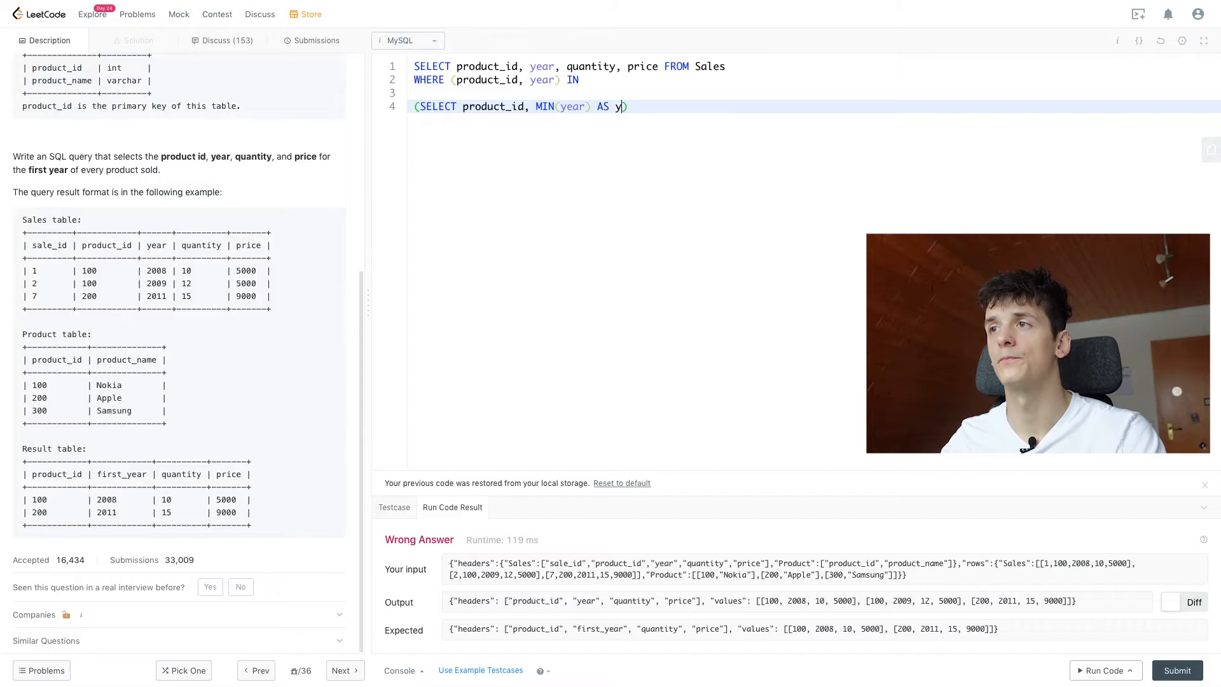
{"action": "type", "text": "ear FROM Sales"}
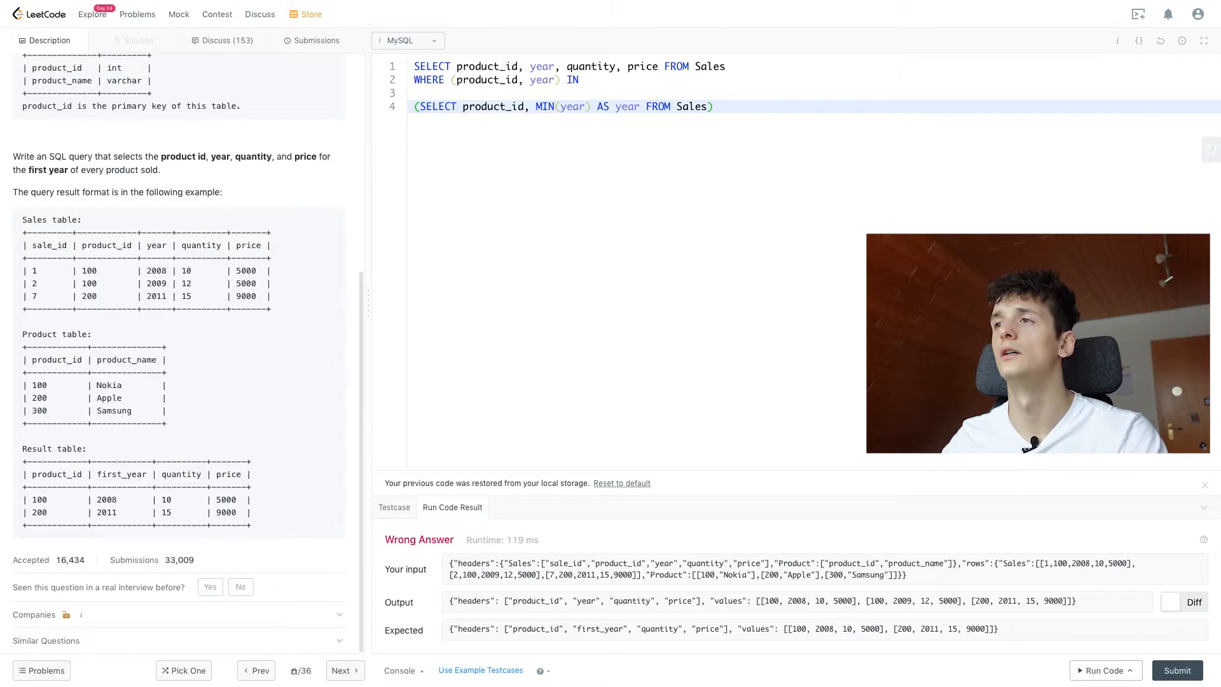
{"action": "type", "text": "GROUP BY prodcut"}
{"action": "left_click", "coordinate": [570, 67]}
{"action": "type", "text": "year AS first_"}
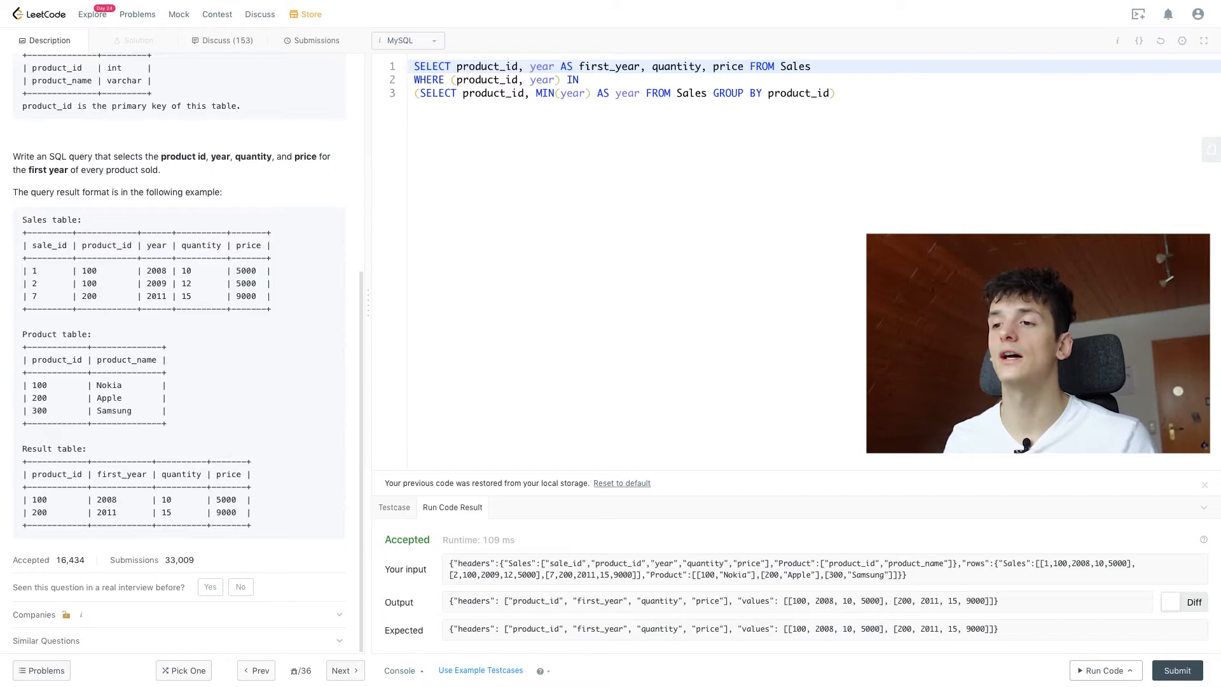
- Trim the query down to the standalone grouped MIN(year) subquery
{"action": "left_click", "coordinate": [1176, 670]}
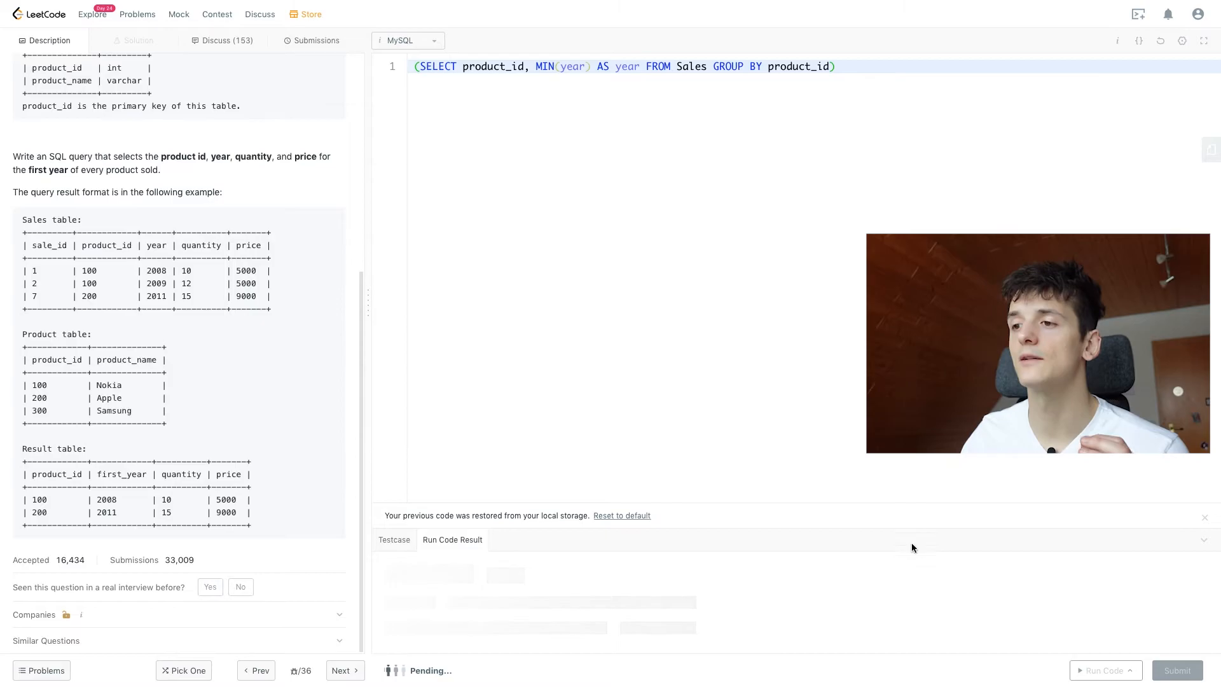
- Retype SELECT product_id, year AS first_year, quantity, price FROM Sales above the subquery
{"action": "left_click", "coordinate": [1102, 670]}
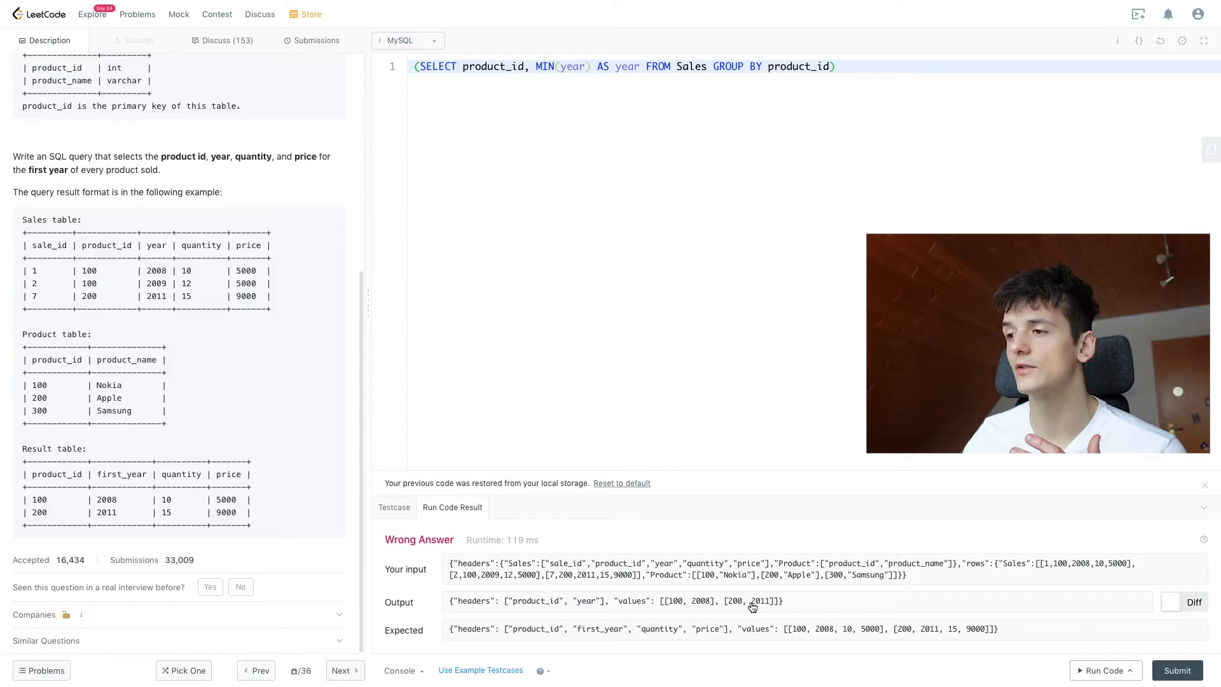
{"action": "type", "text": "SELECT product_id, year AS first_year, quantity, price FROM Sales"}
{"action": "type", "text": "WHERE (product_id, year) IN"}
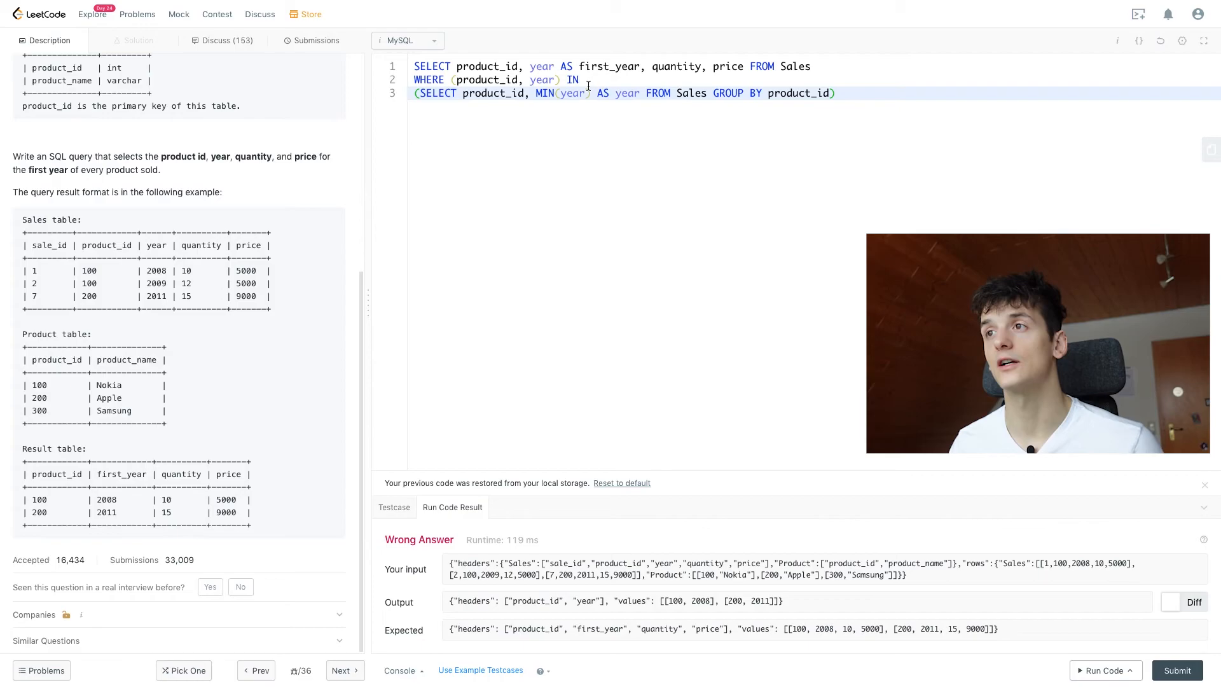
{"action": "left_click", "coordinate": [839, 92]}
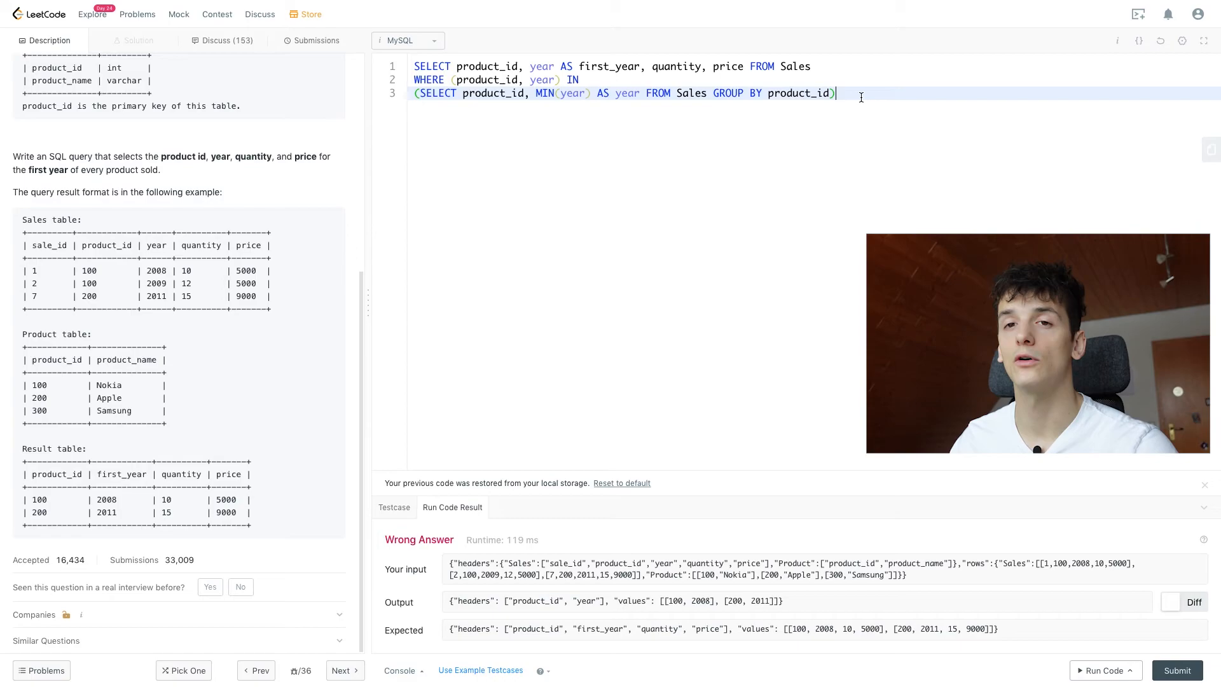